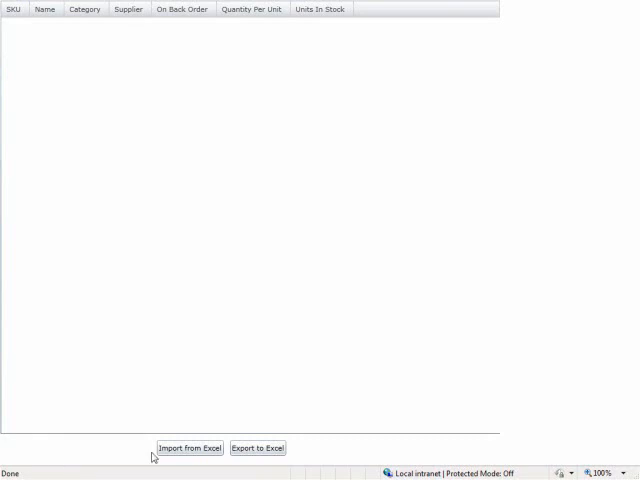
Import the product data from Excel into the grid, then export it over Data2.xls, confirming the replace.
left_click(190, 448)
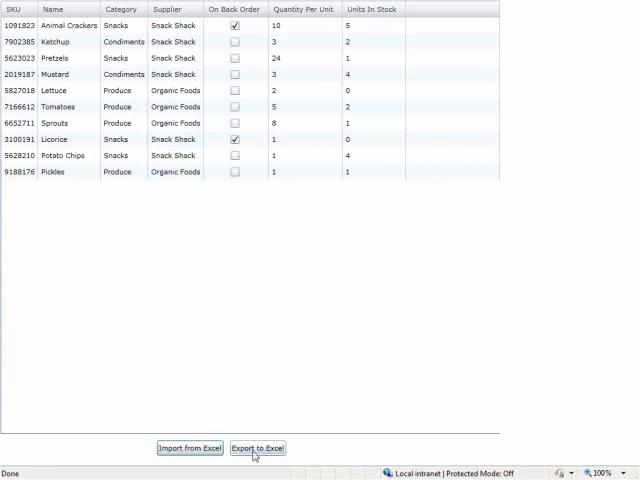
left_click(256, 448)
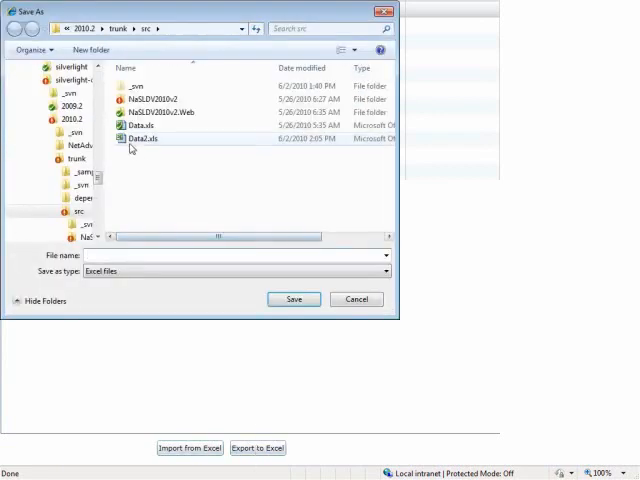
left_click(140, 138)
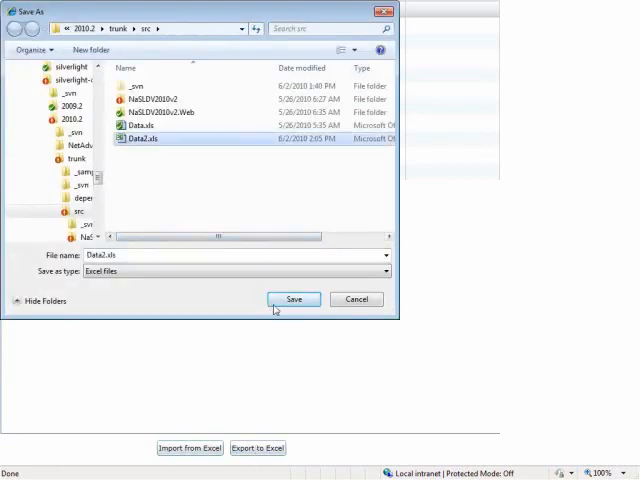
left_click(292, 300)
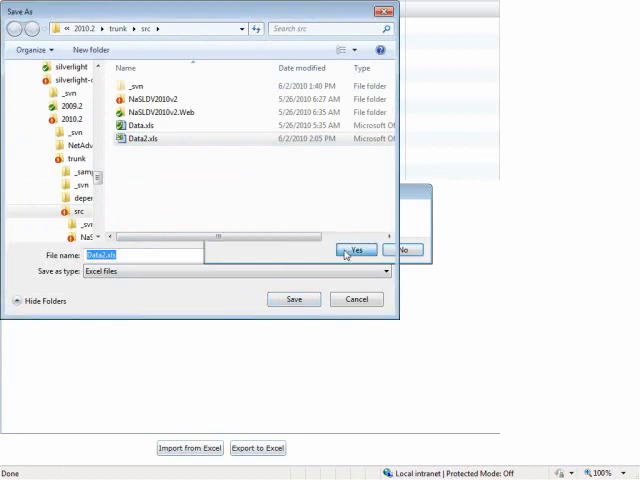
left_click(356, 250)
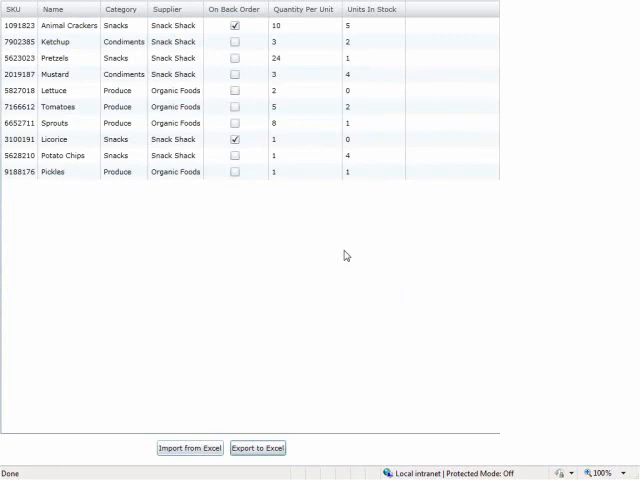
Show the project folder in Explorer and select the exported Data2.xls.
left_click(190, 448)
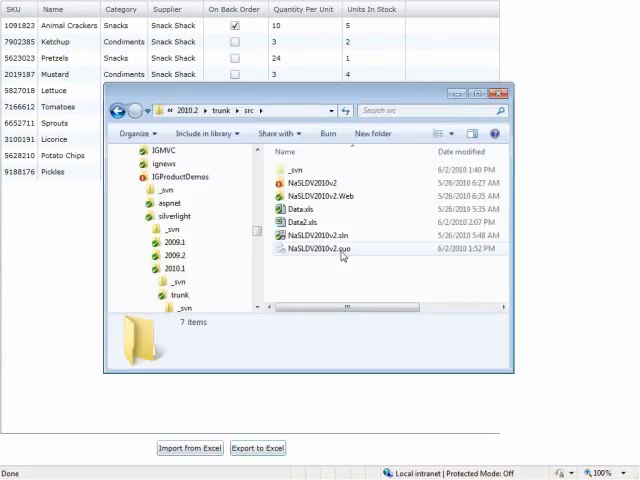
left_click(310, 220)
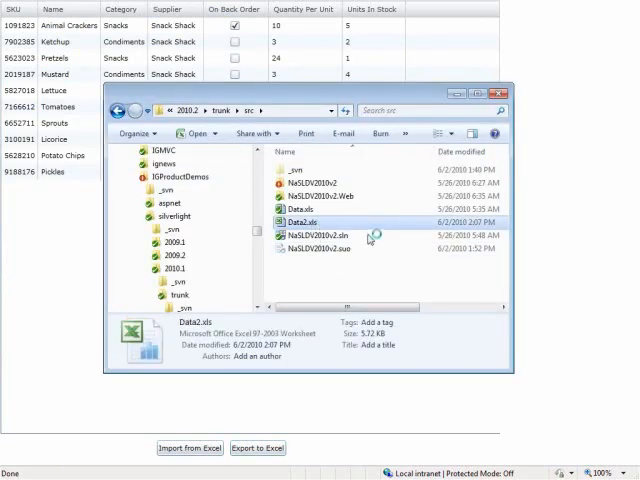
Open Data2.xls in Excel and check the Supplier cell D5 reads Snack Shack.
double_click(314, 222)
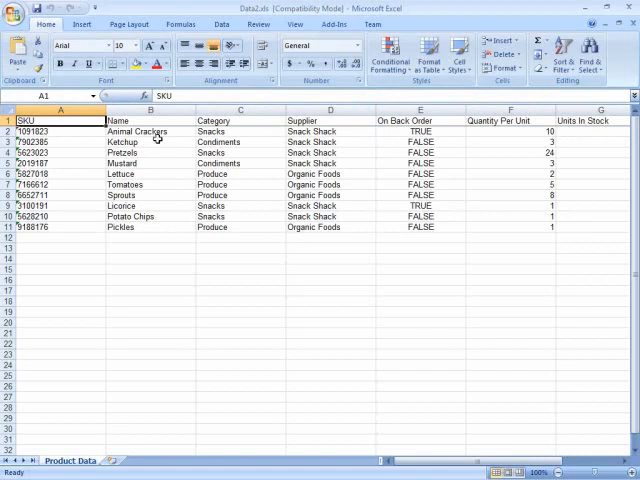
left_click(330, 164)
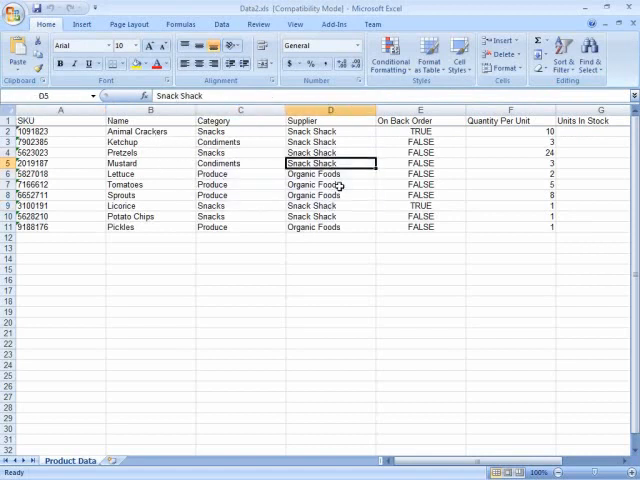
mouse_move(392, 294)
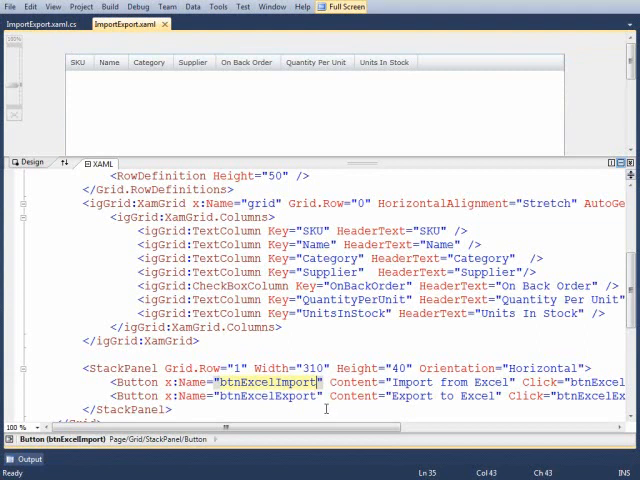
Navigate from btnExcelImport in the XAML to its click handler in ImportExport.xaml.cs.
right_click(210, 272)
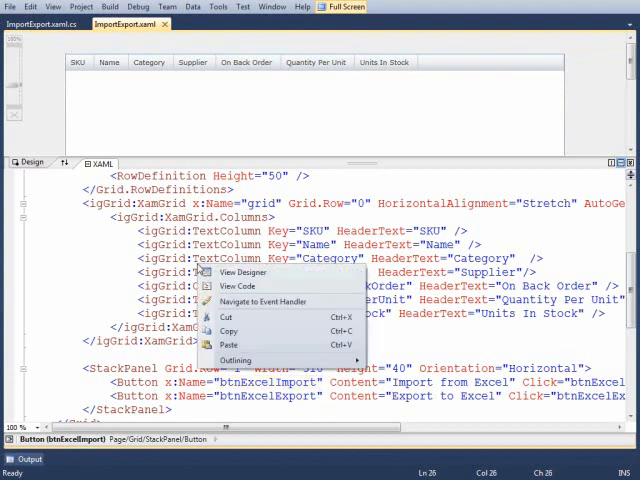
left_click(236, 288)
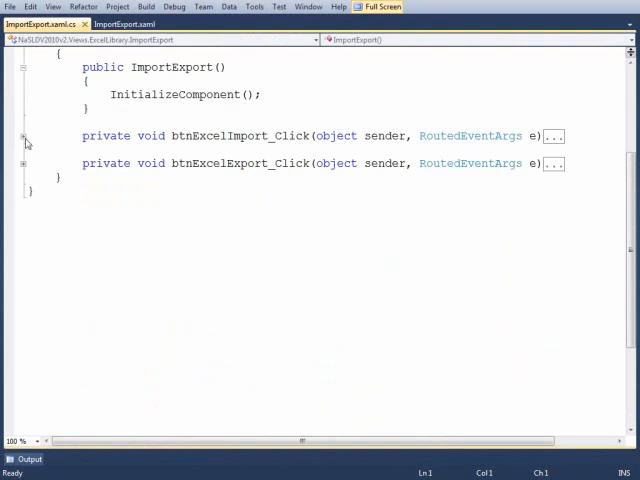
Expand btnExcelImport_Click and highlight the open-file dialog call, File property and Workbook usages.
left_click(24, 136)
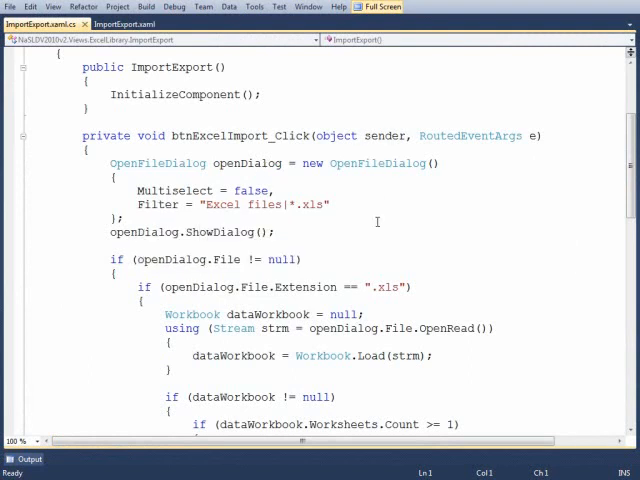
left_click(276, 232)
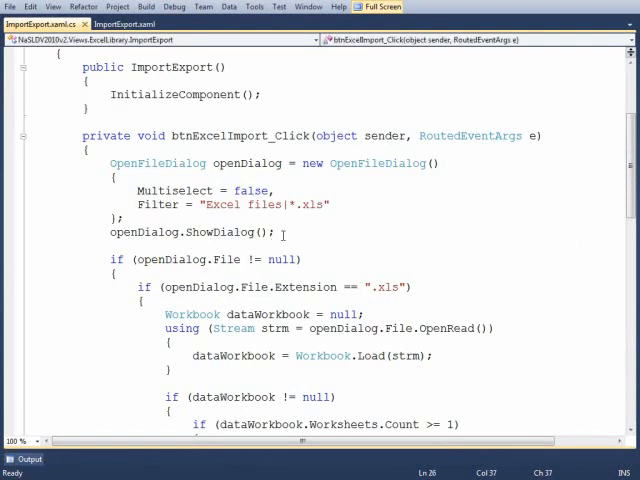
scroll("down", 3)
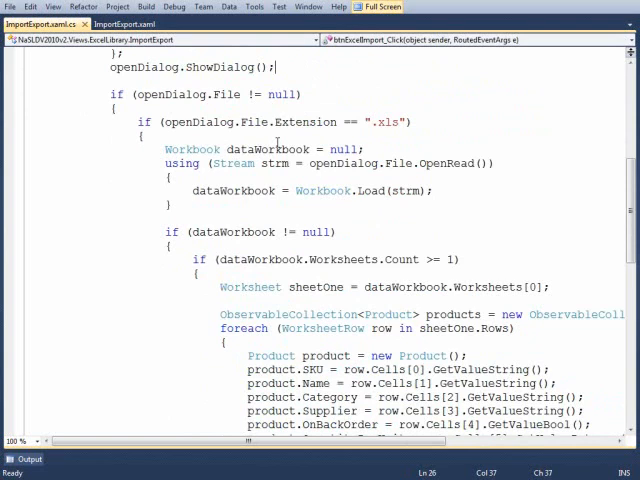
double_click(304, 122)
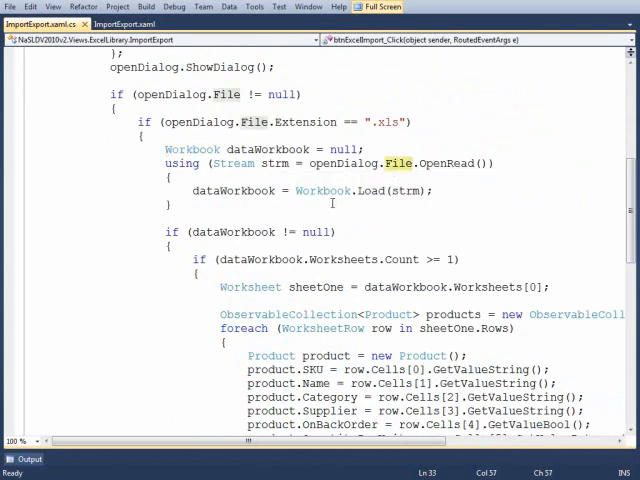
double_click(322, 190)
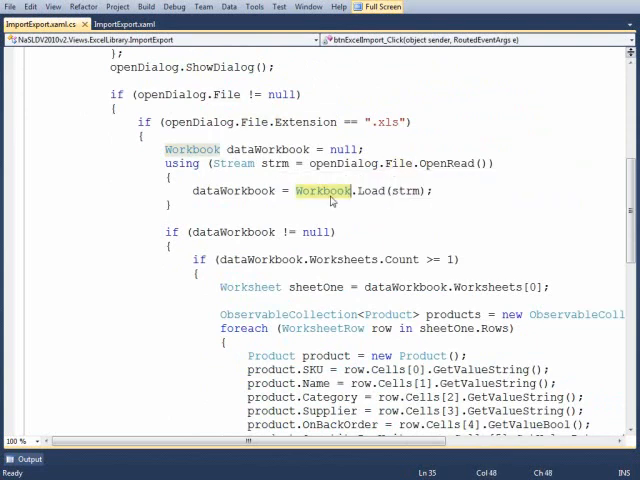
Move down to the grid-filling loop and highlight the GetValueInteger calls, bringing up its code actions.
scroll("down", 3)
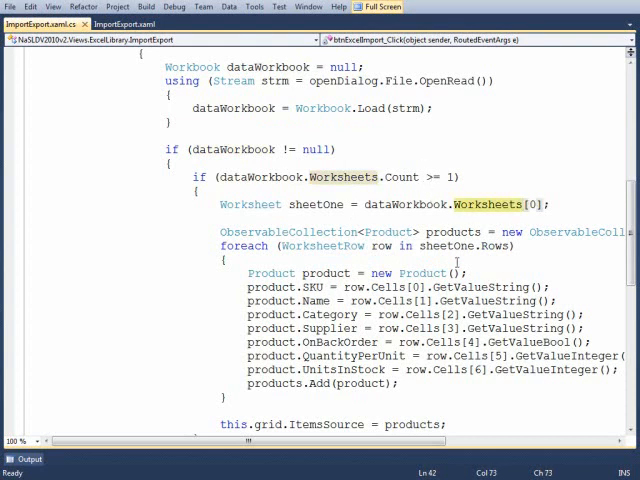
scroll("down", 3)
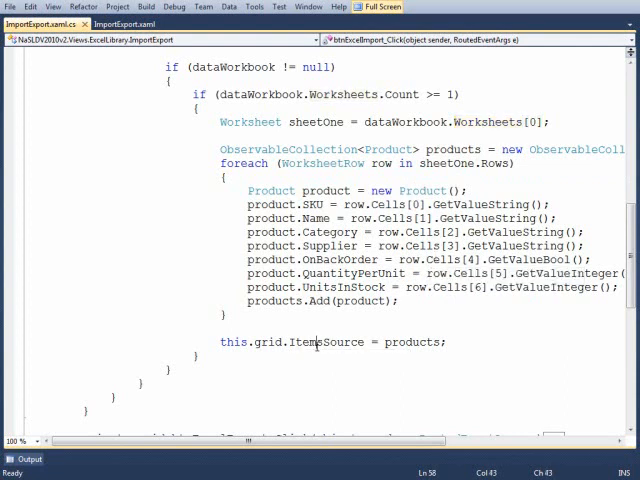
double_click(328, 342)
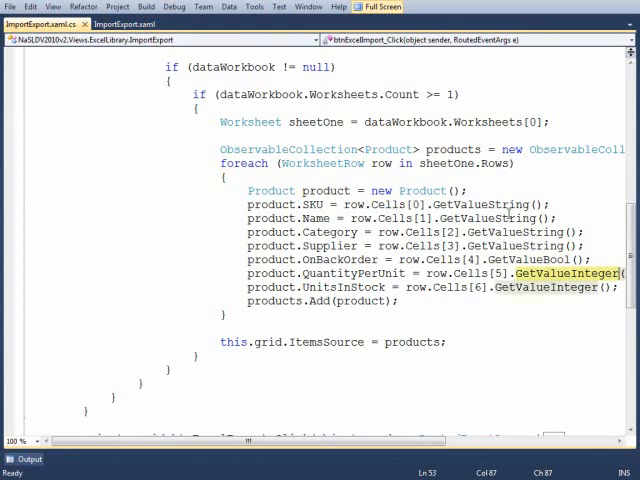
right_click(340, 214)
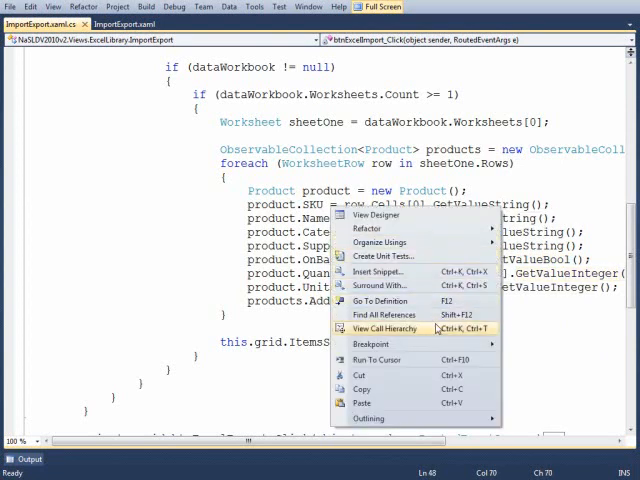
Go to GetValueInteger's definition and highlight GetValueString and the WorksheetCellExtensions class name.
left_click(380, 300)
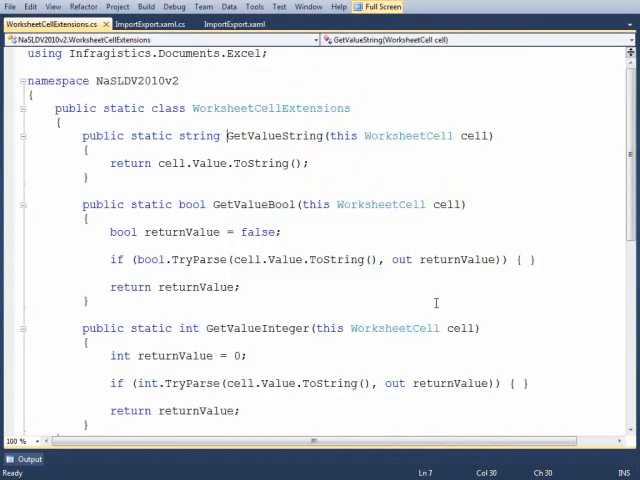
double_click(272, 108)
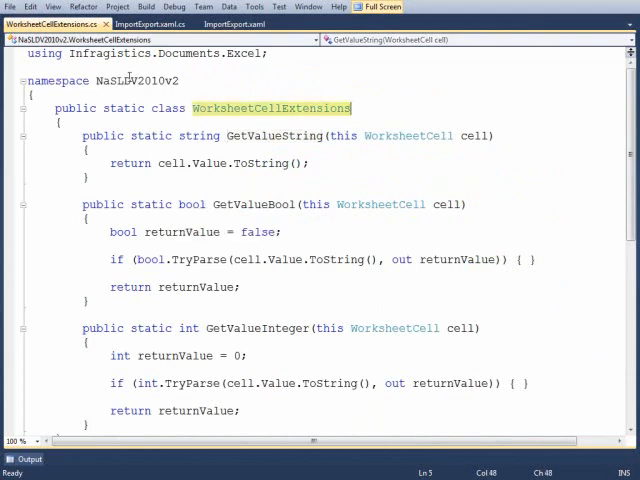
double_click(106, 52)
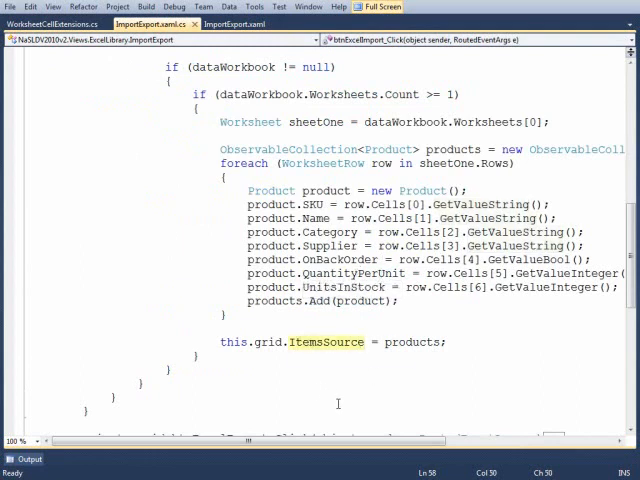
Expand the btnExcelExport_Click handler and select its GetHeaderTexts extension method call.
scroll("down", 3)
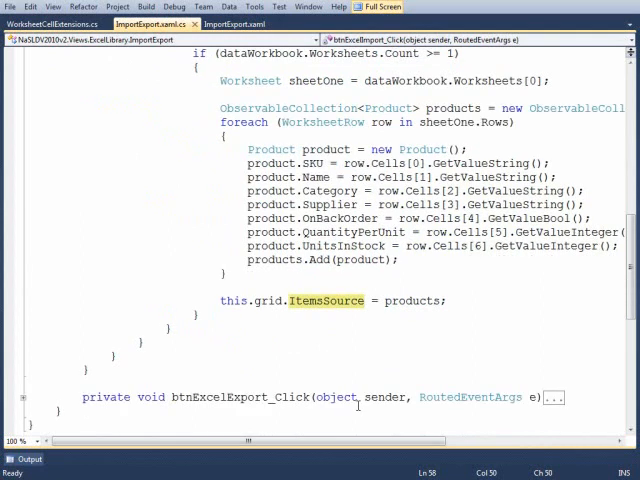
scroll("down", 3)
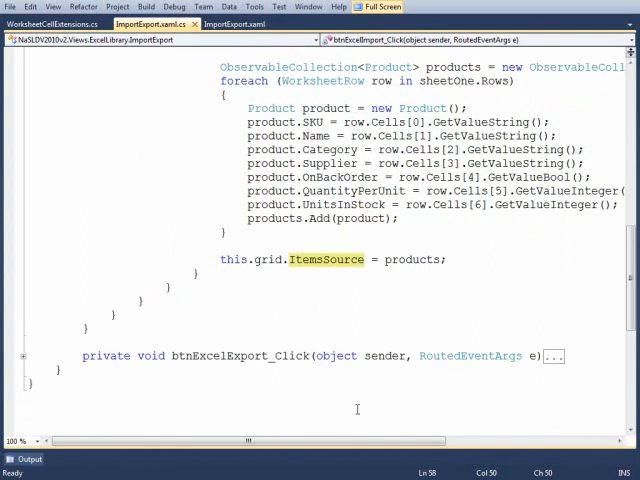
scroll("down", 3)
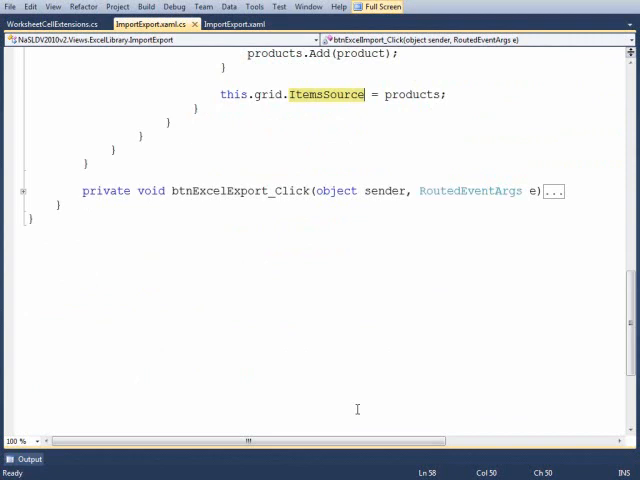
left_click(552, 190)
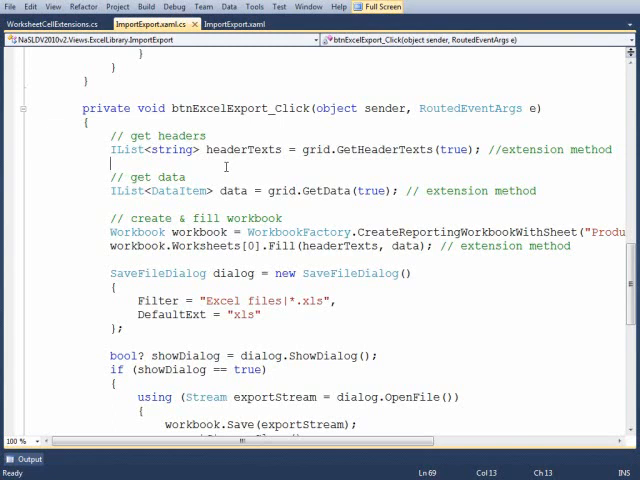
double_click(242, 148)
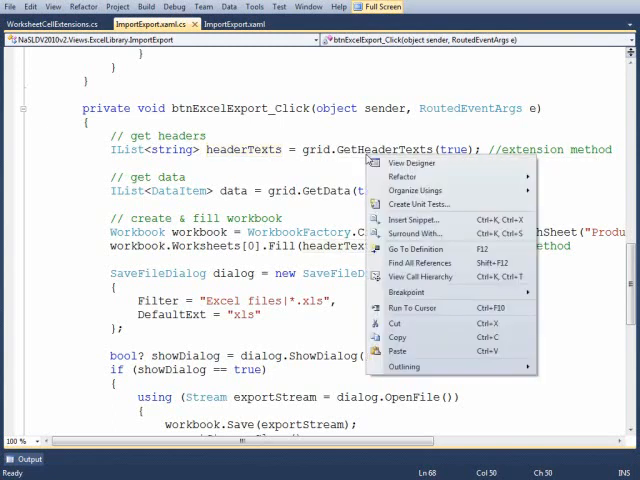
left_click(416, 248)
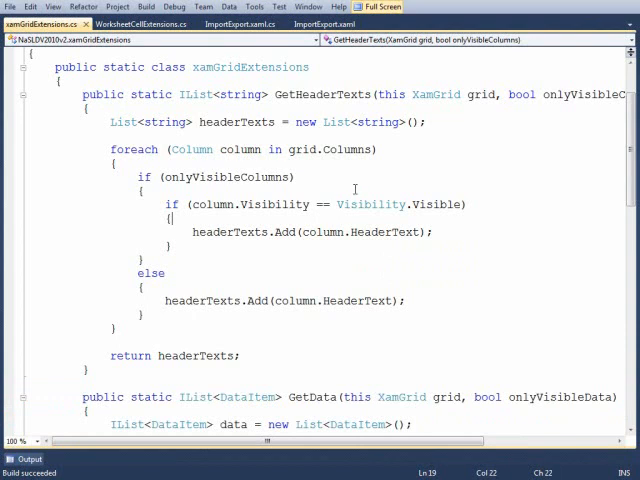
mouse_move(344, 172)
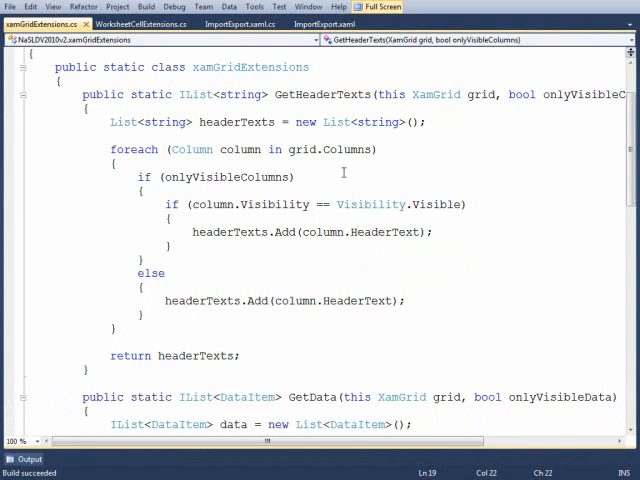
scroll("down", 3)
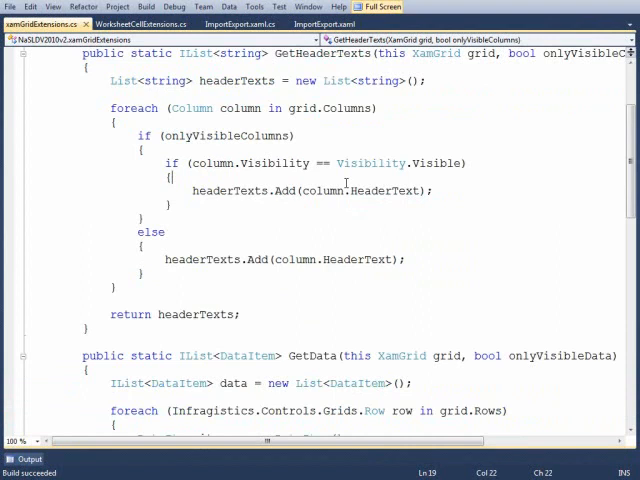
mouse_move(360, 190)
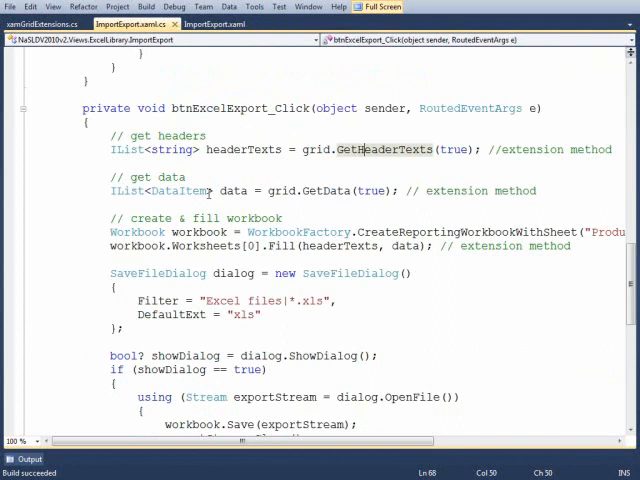
double_click(244, 148)
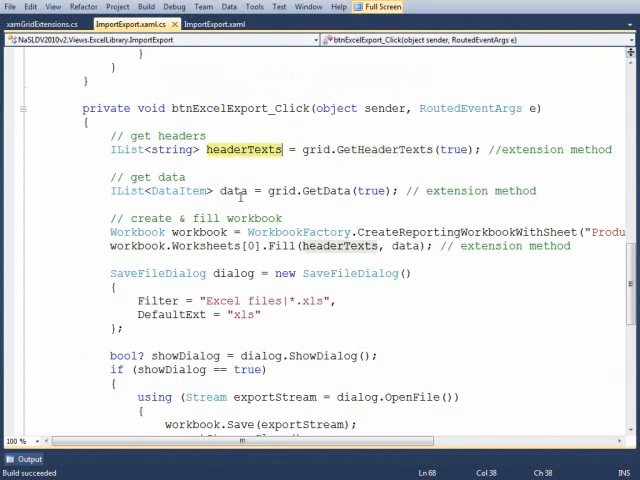
Go to the GetData definition in XamGridExtensions.cs and highlight the Rows collection and the loop's cell variable.
right_click(240, 192)
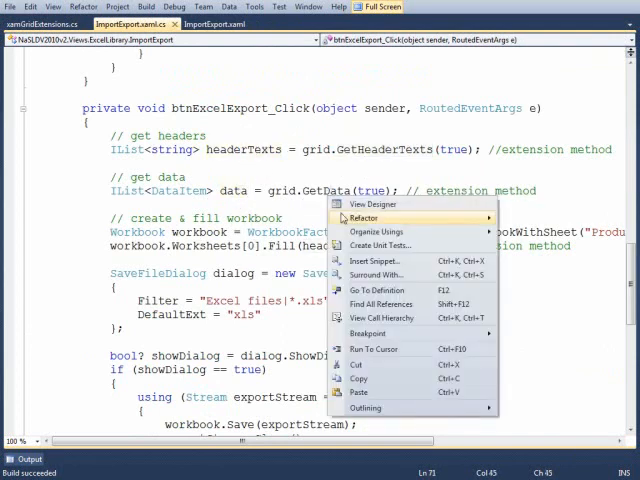
left_click(378, 288)
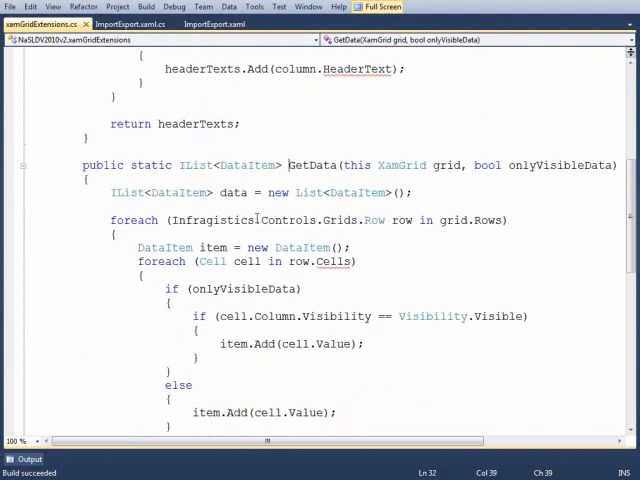
scroll("down", 3)
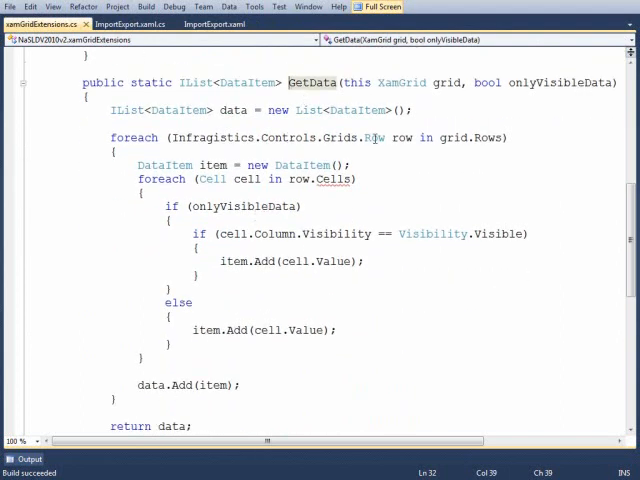
double_click(488, 136)
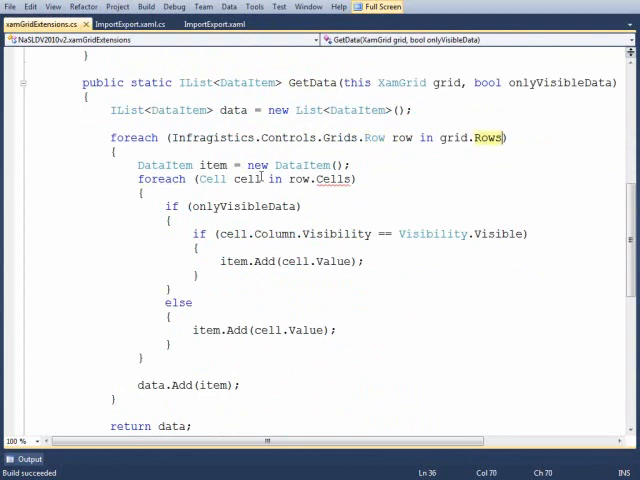
scroll("down", 3)
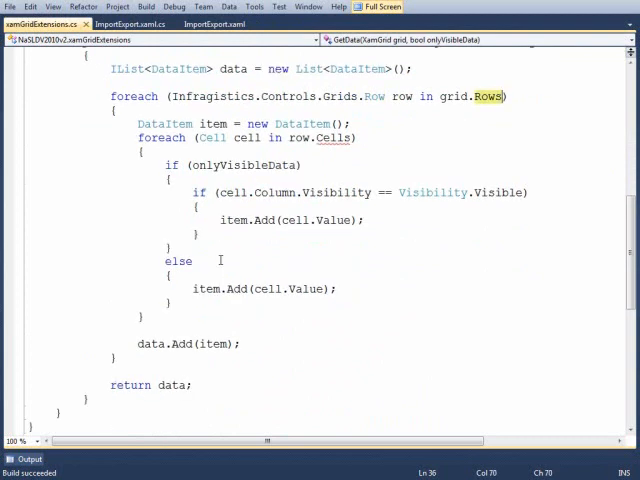
mouse_move(264, 164)
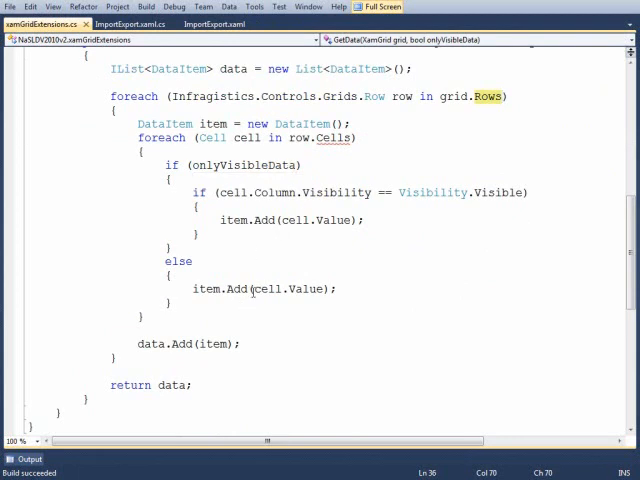
double_click(264, 288)
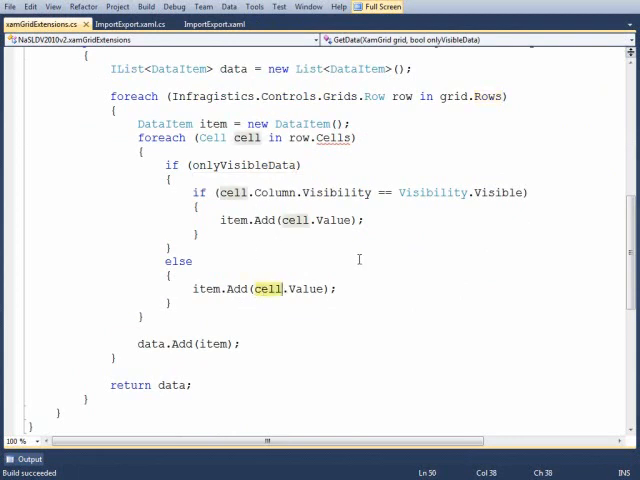
mouse_move(344, 136)
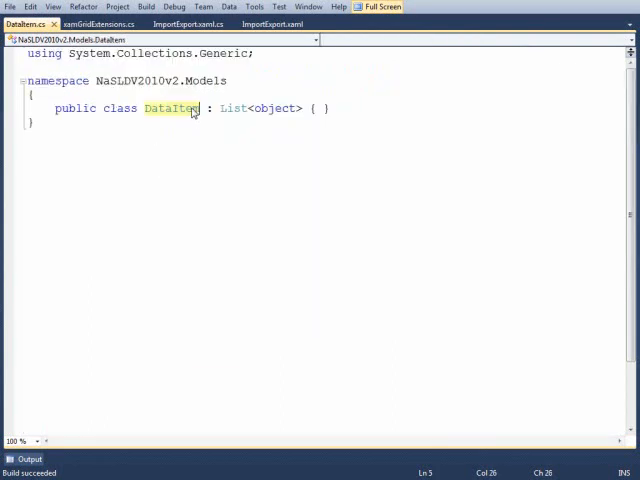
mouse_move(278, 108)
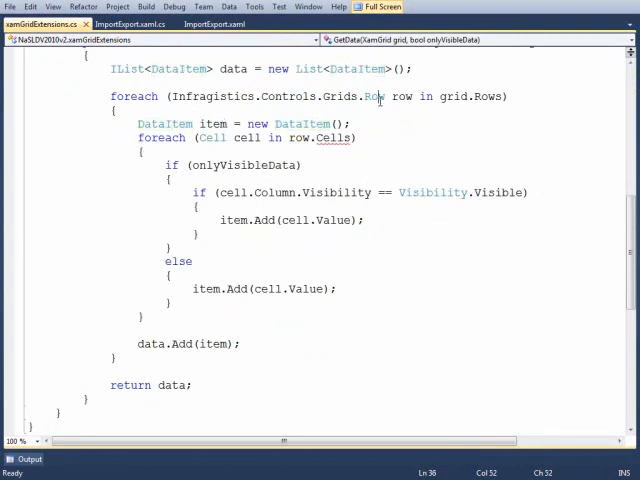
double_click(244, 136)
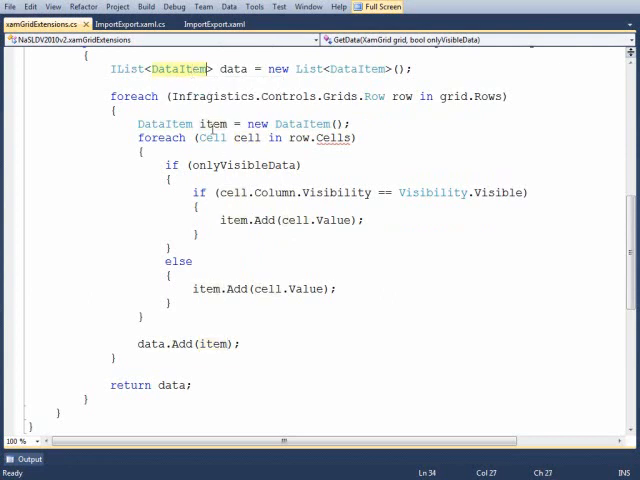
left_click(150, 344)
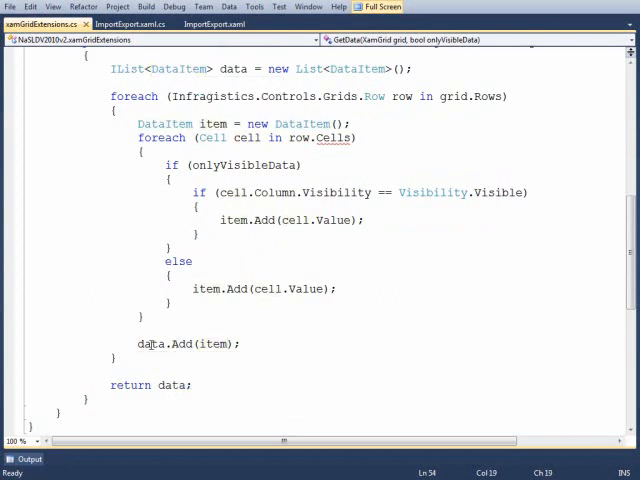
double_click(150, 344)
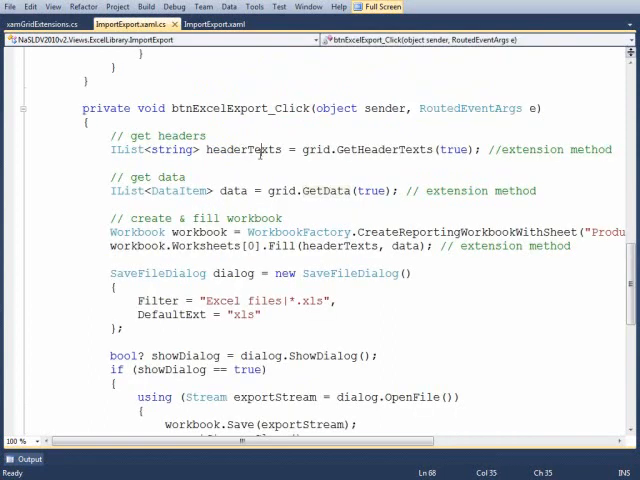
Mark headerTexts in the export handler, then select the CreateReportingWorkbookWithSheet call to look up.
double_click(234, 192)
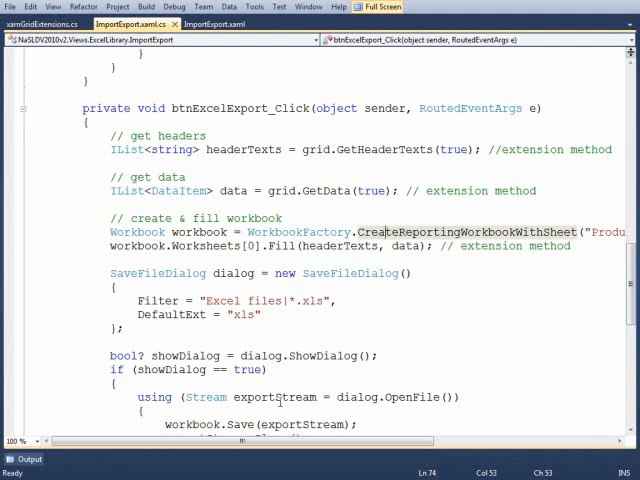
scroll("right", 3)
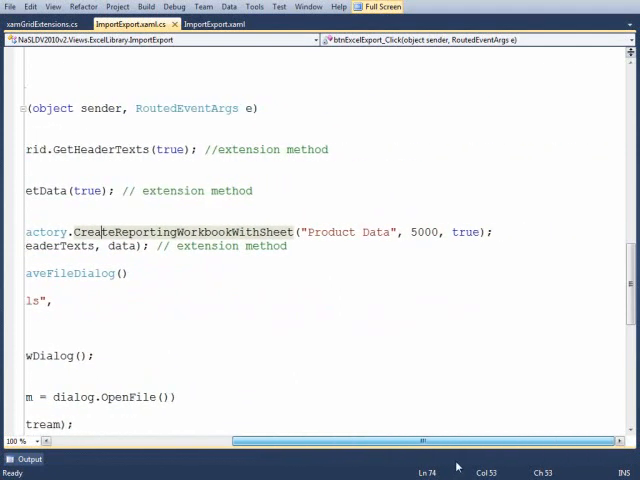
double_click(376, 232)
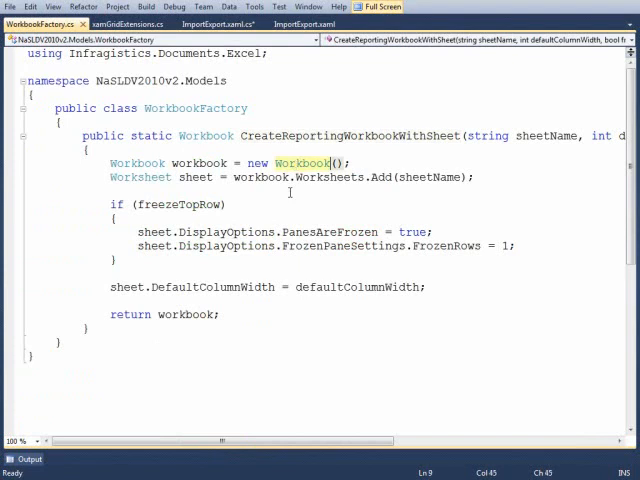
double_click(430, 176)
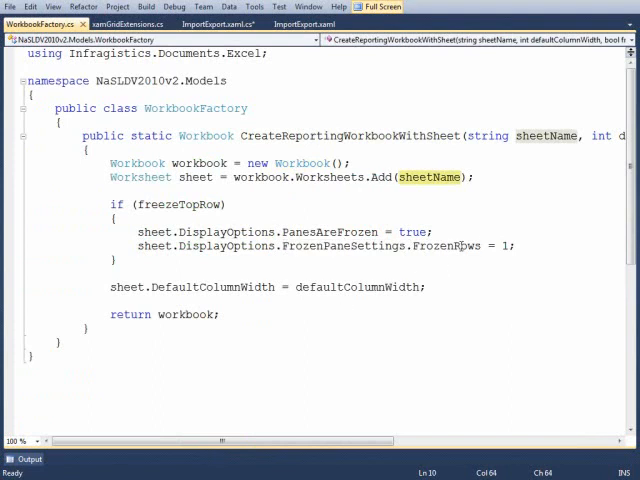
left_click(504, 278)
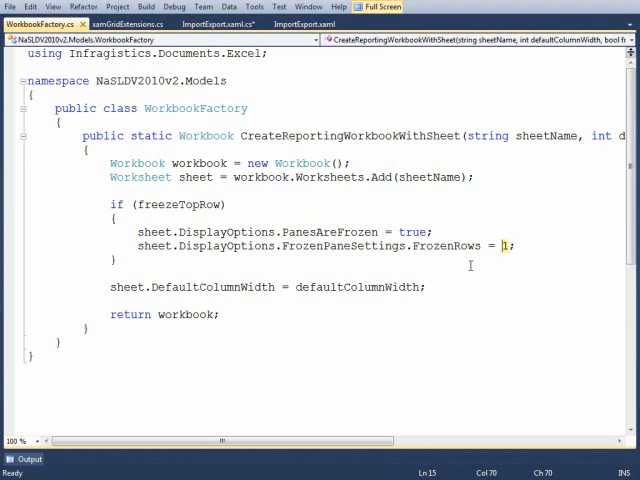
mouse_move(184, 204)
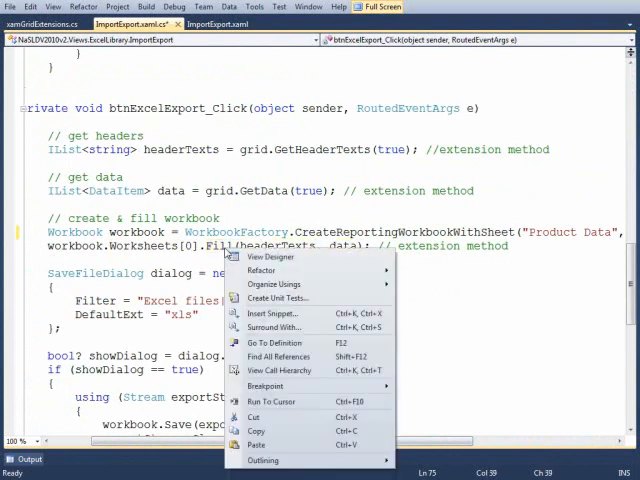
Open the Fill definition in WorksheetExtensions and highlight data, cellIndex and value in its loops.
left_click(276, 342)
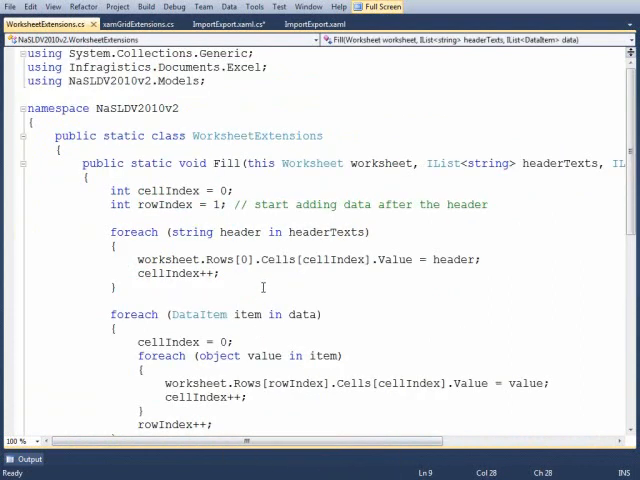
scroll("up", 3)
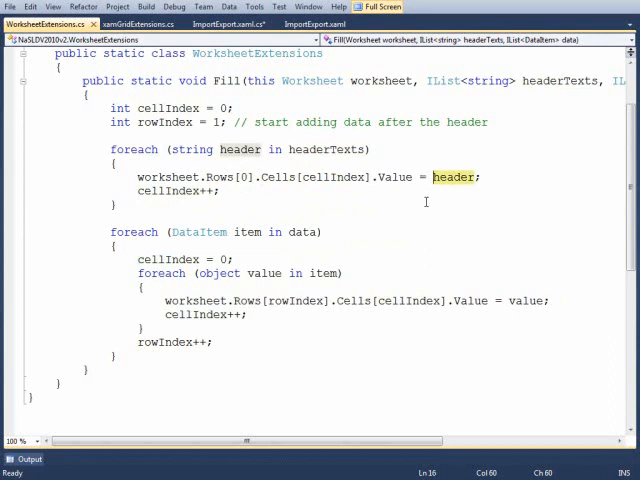
scroll("down", 3)
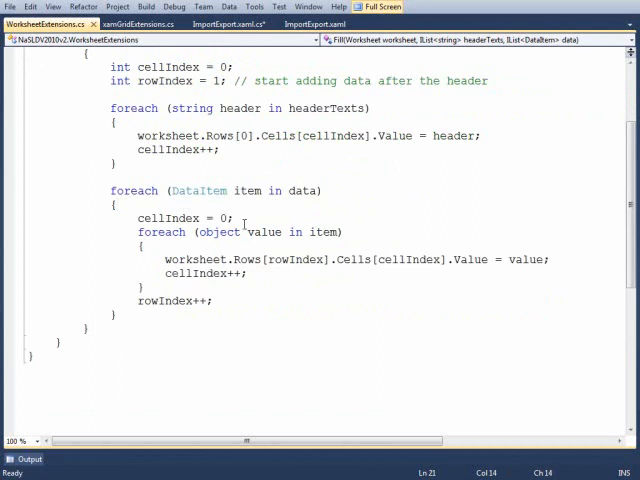
double_click(304, 192)
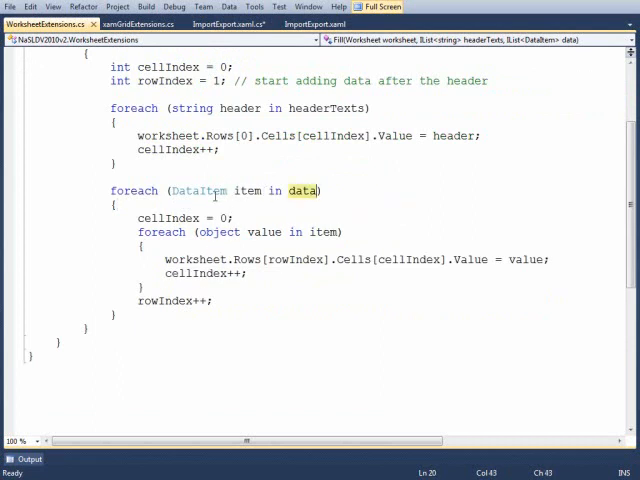
mouse_move(180, 260)
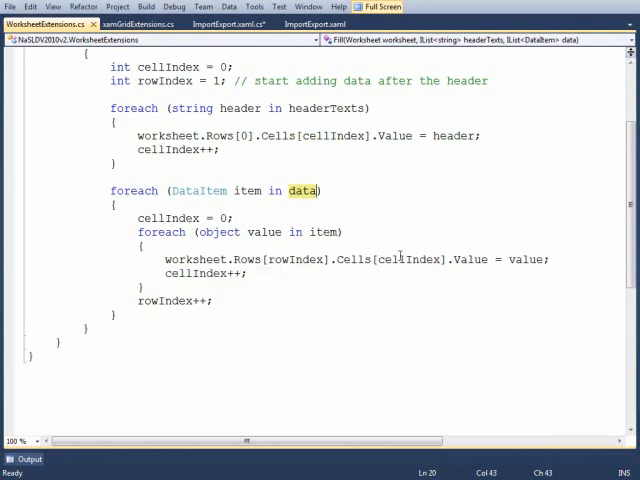
mouse_move(524, 260)
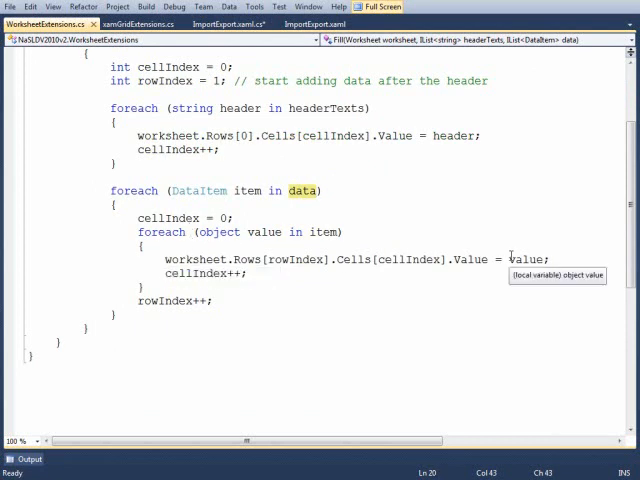
mouse_move(256, 232)
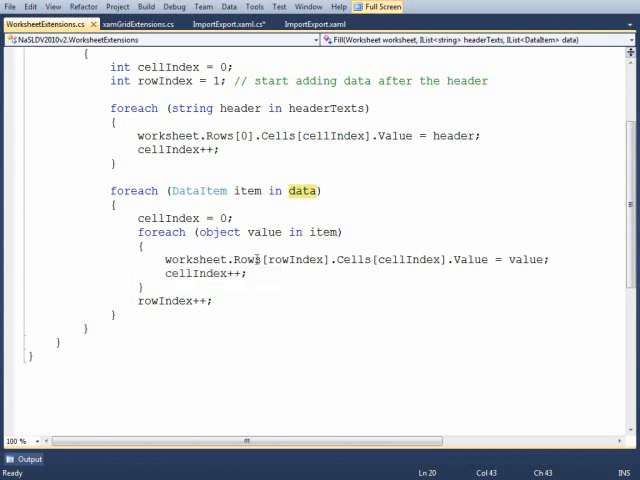
double_click(410, 260)
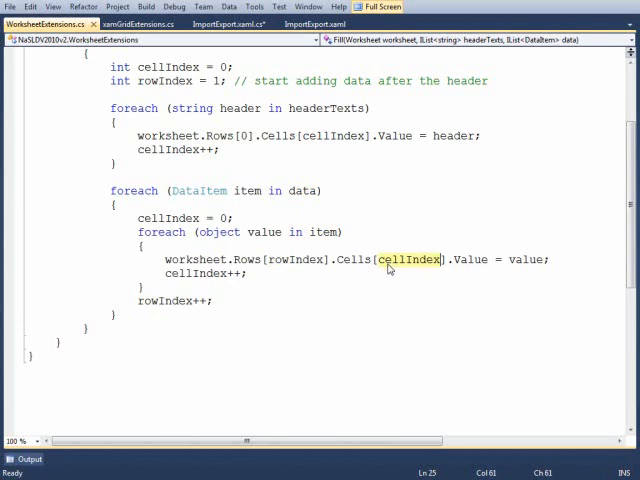
mouse_move(190, 272)
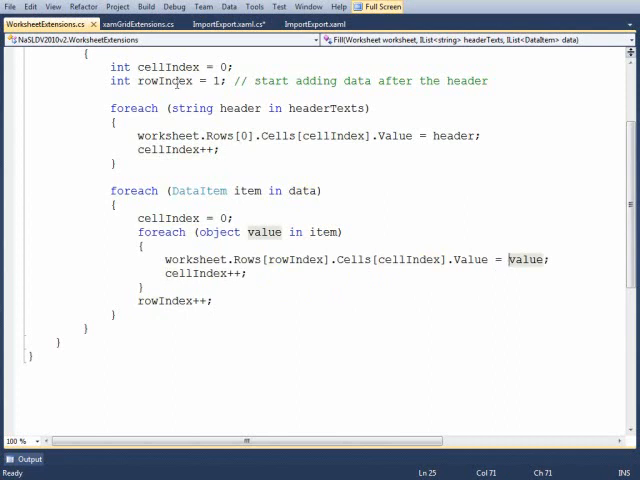
double_click(164, 80)
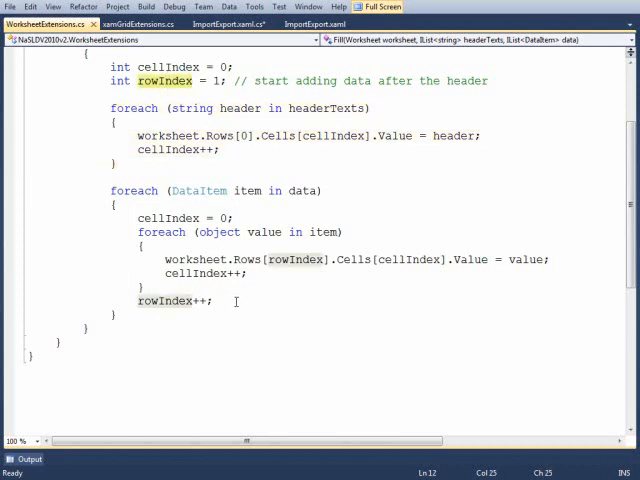
Switch back to ImportExport.xaml.cs and scroll to the SaveFileDialog and workbook.Save code.
left_click(224, 24)
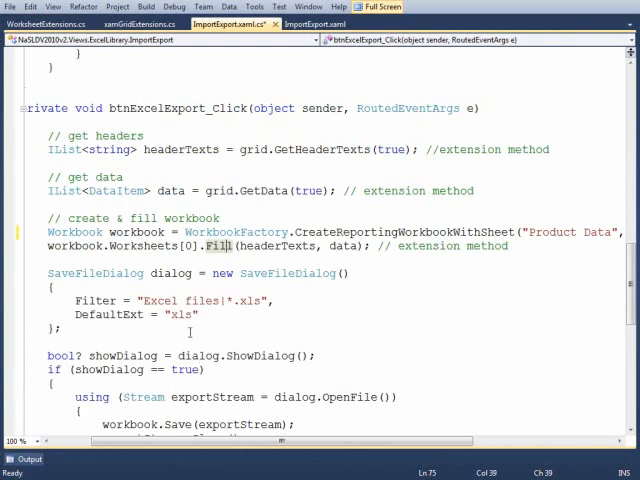
scroll("down", 3)
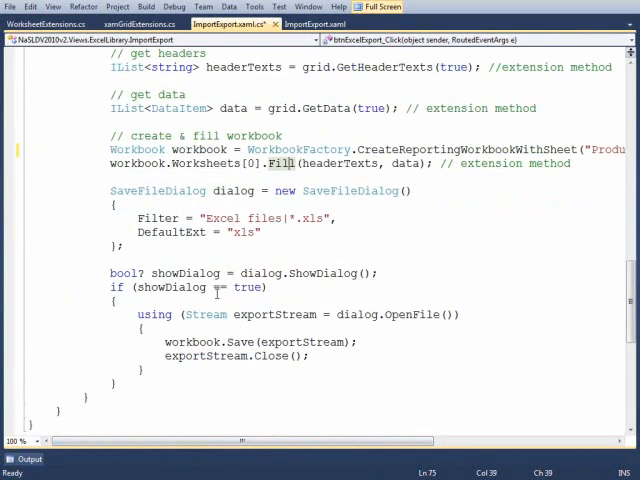
scroll("down", 3)
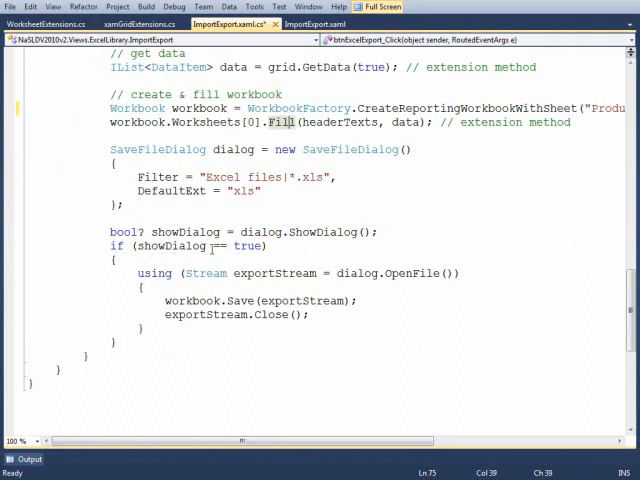
scroll("down", 3)
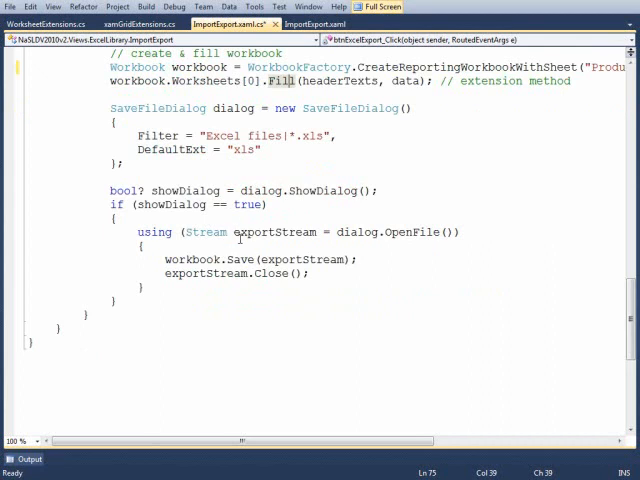